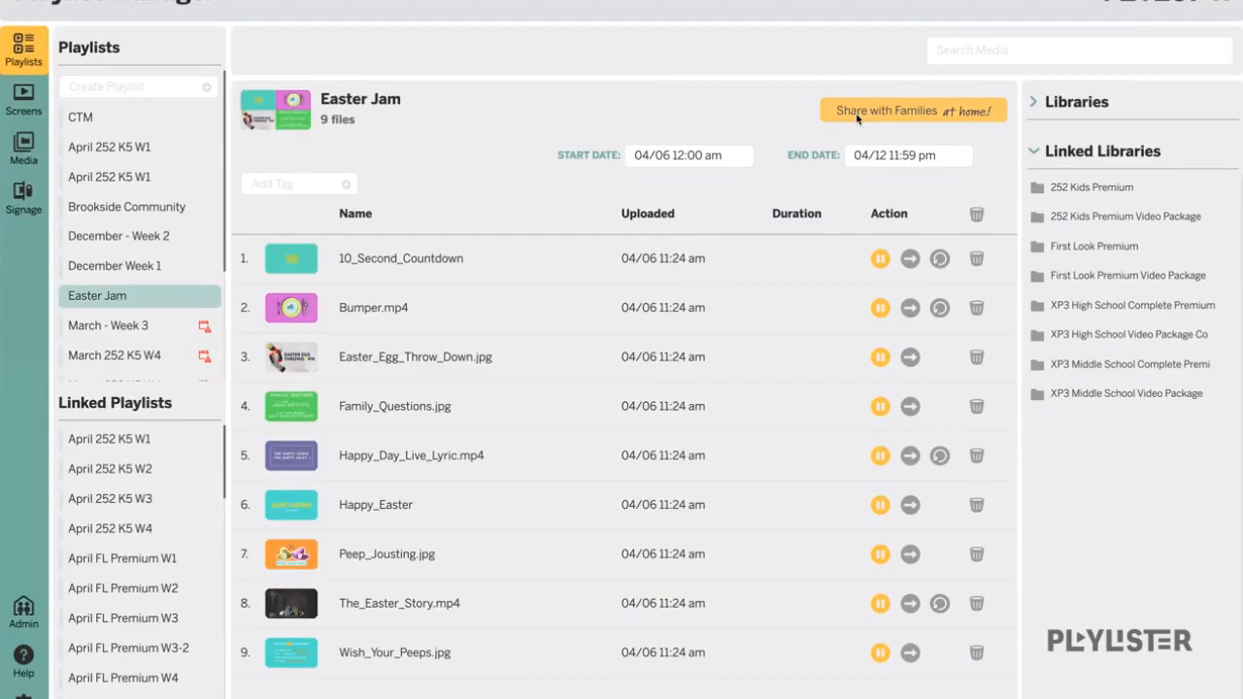
# - Bring up 'Share with Families at home!' settings for the Easter Jam playlist
pyautogui.click(912, 109)
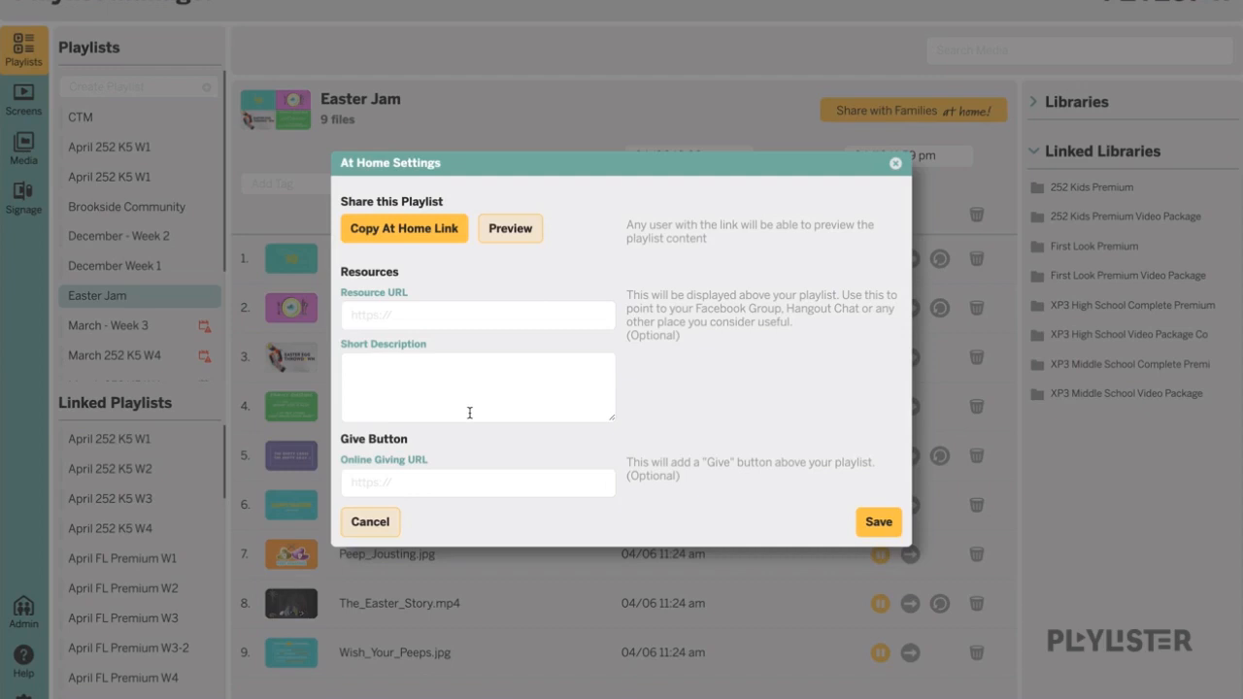
pyautogui.moveTo(447, 509)
pyautogui.write('www.pushpay.com/zionsville12')
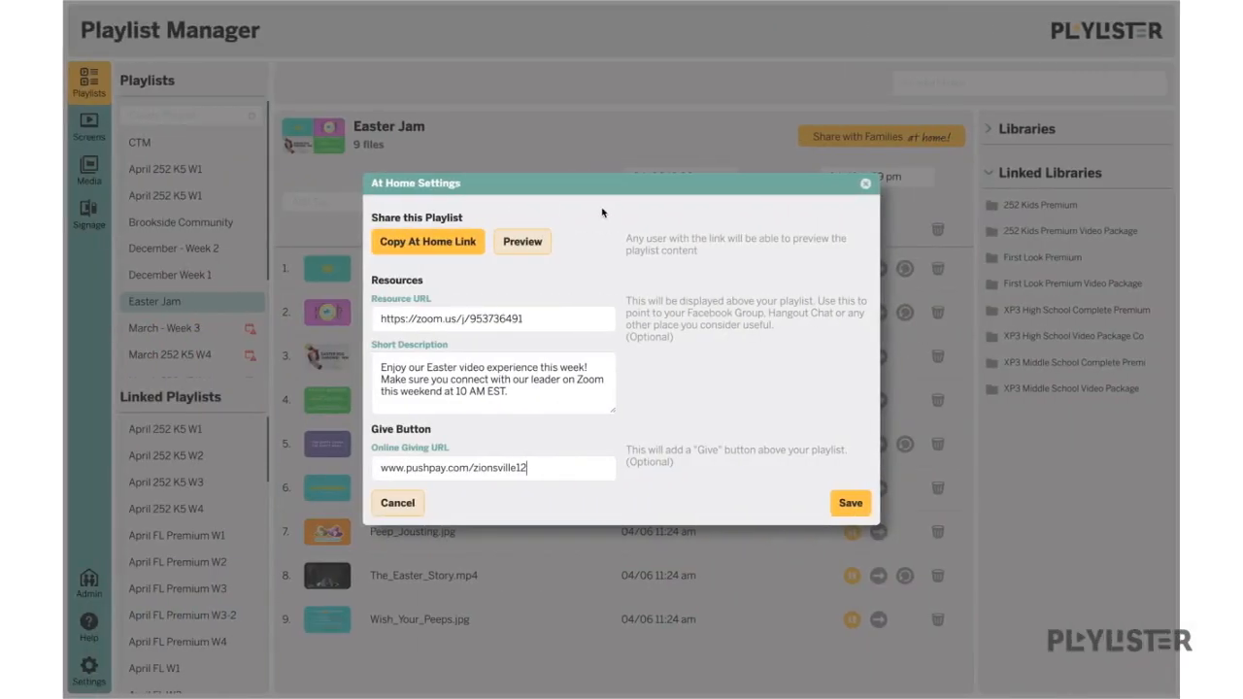
pyautogui.moveTo(470, 217)
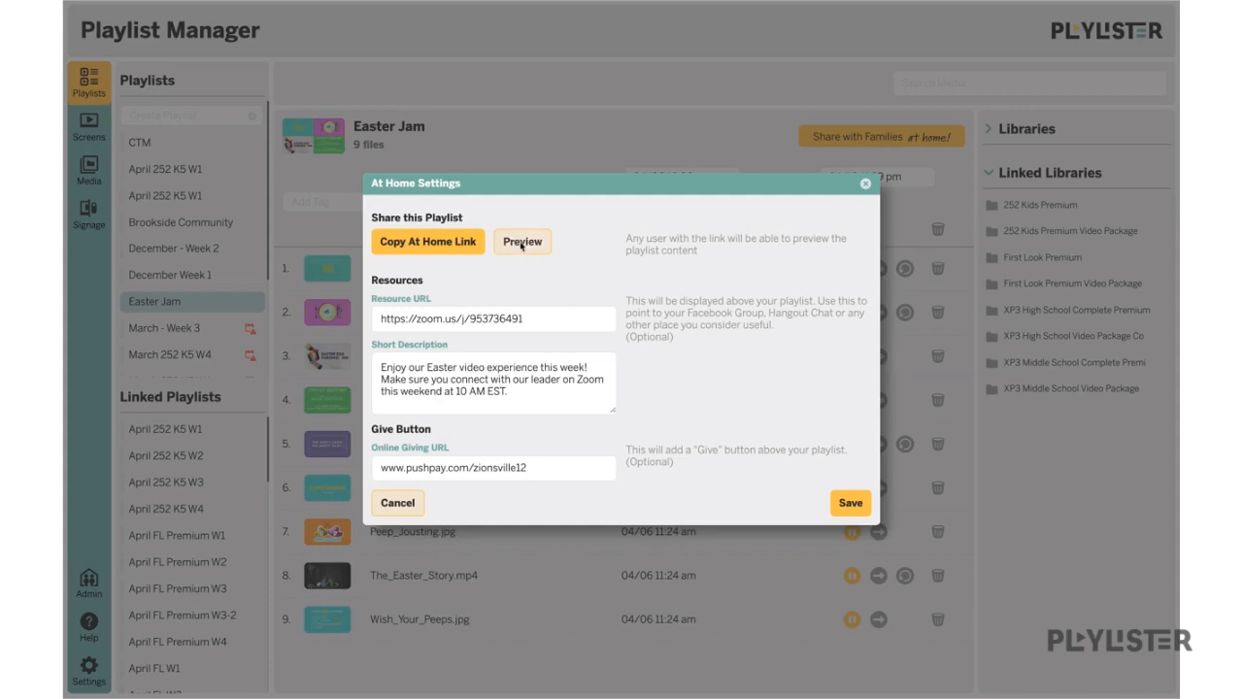
# - Preview Easter Jam as families see it, with Zoom link, Easter message and Give button
pyautogui.click(521, 240)
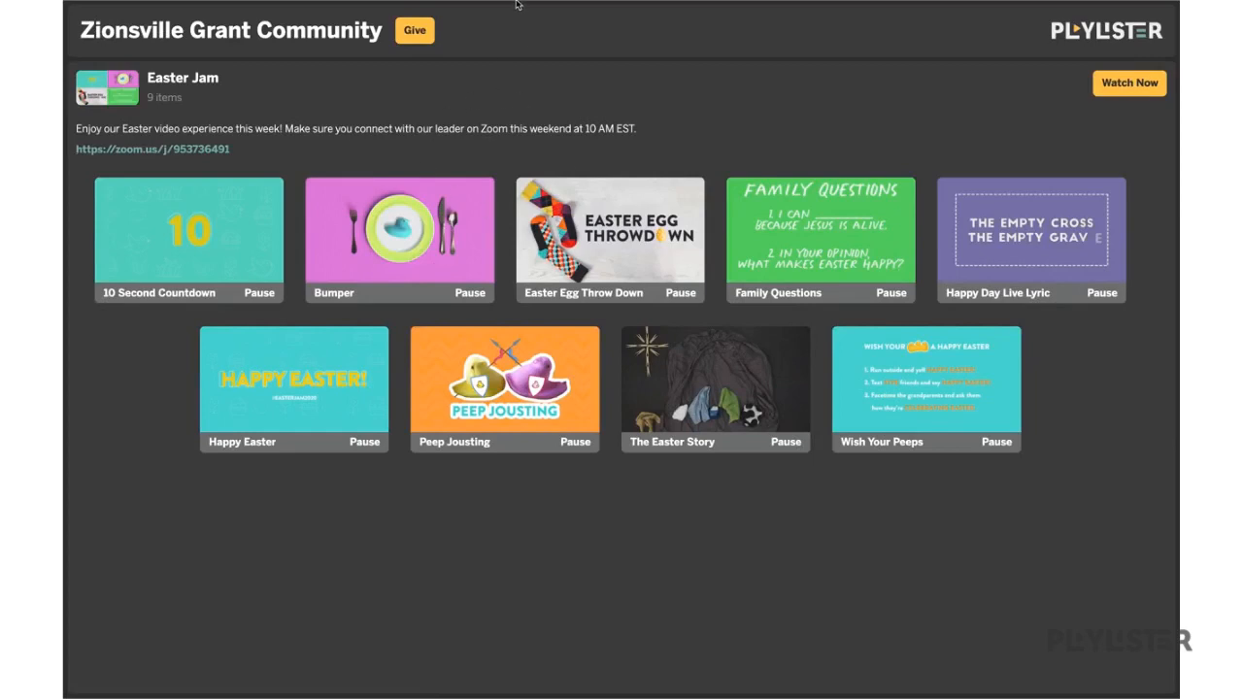
pyautogui.moveTo(503, 99)
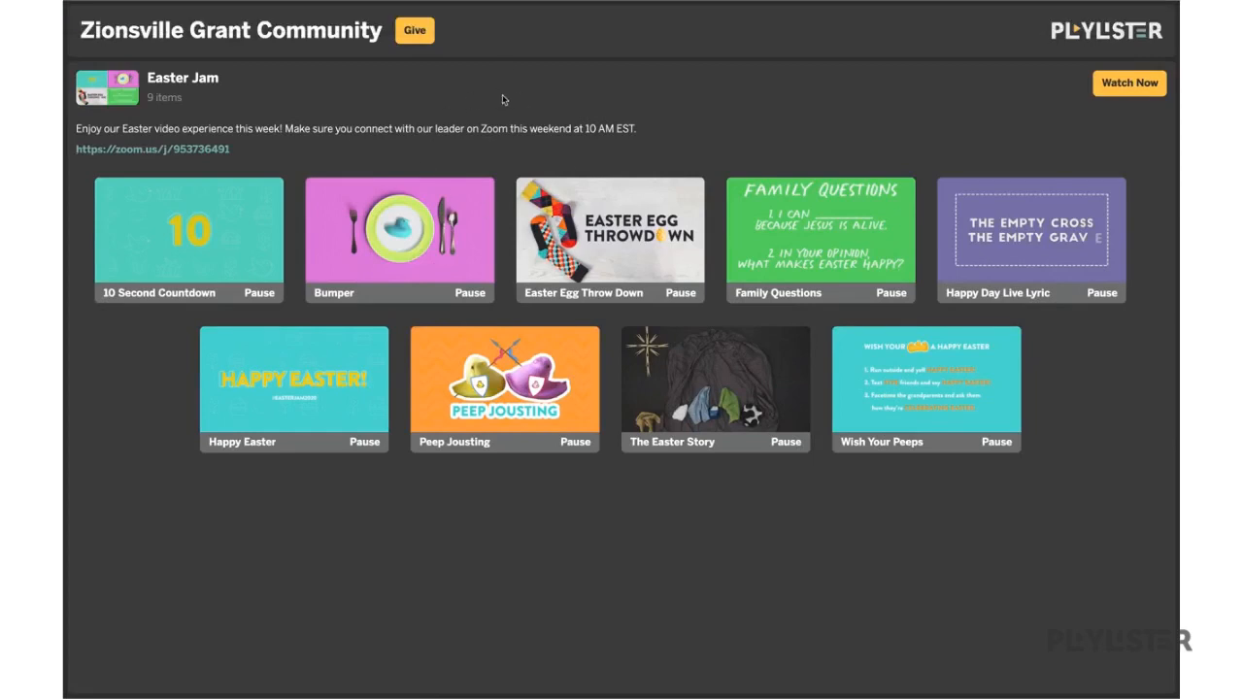